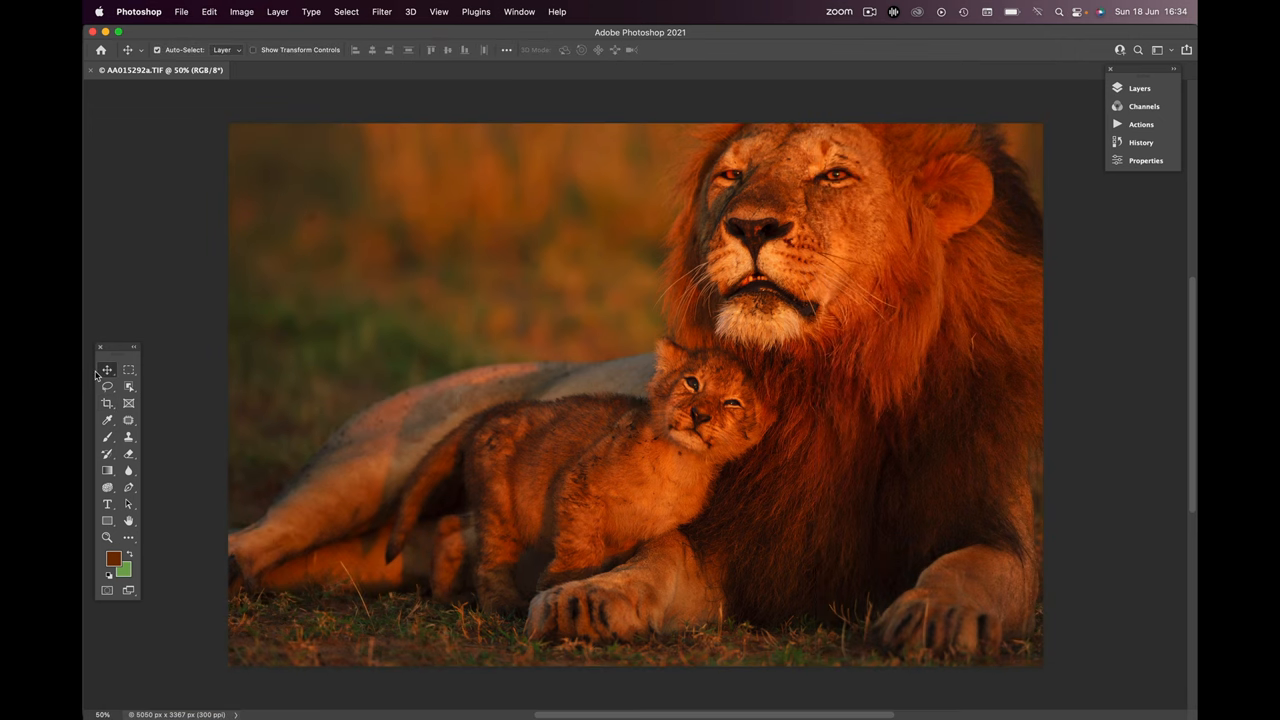
Choose the Crop tool with a portrait aspect-ratio preset for the lion-and-cub photo
left_click(108, 404)
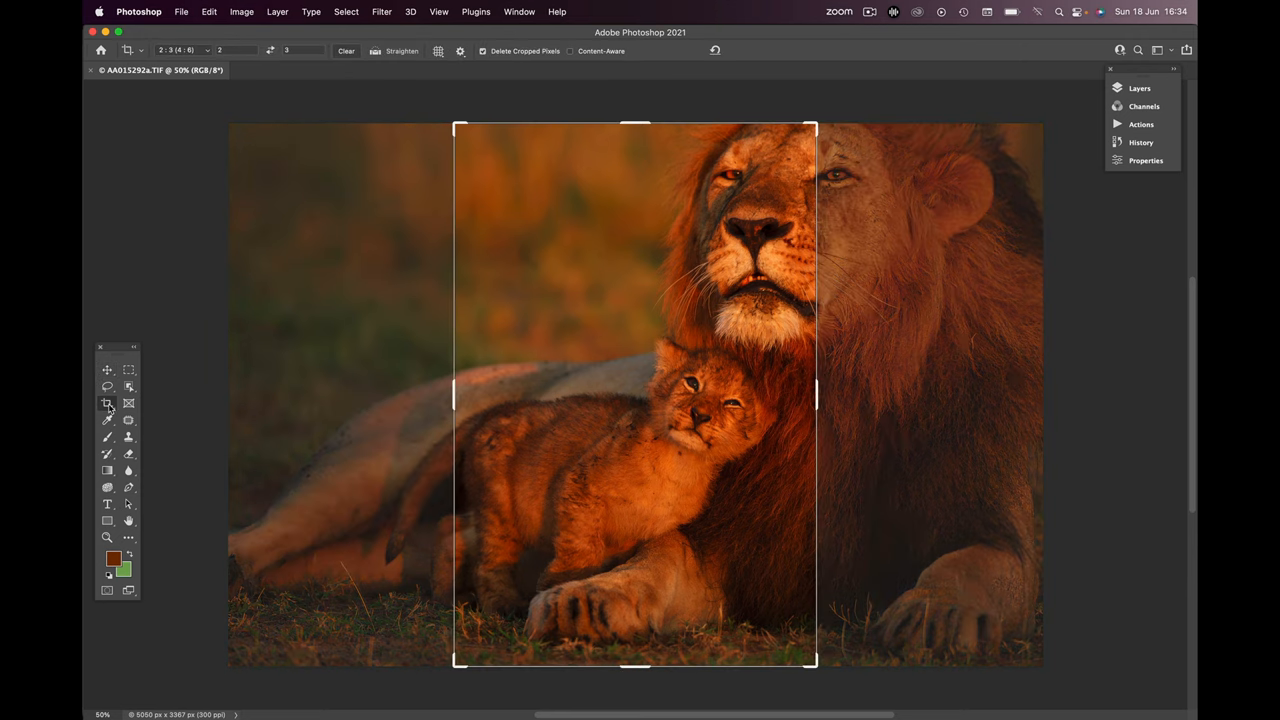
left_click(184, 50)
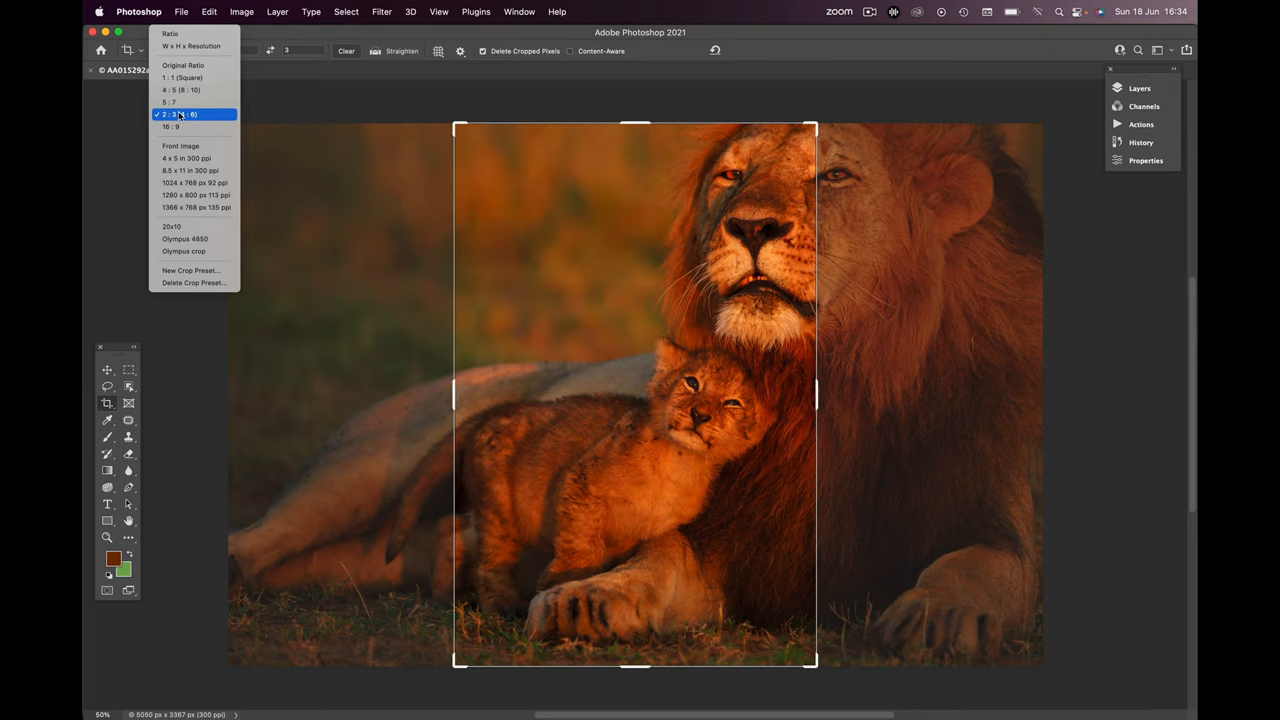
left_click(180, 114)
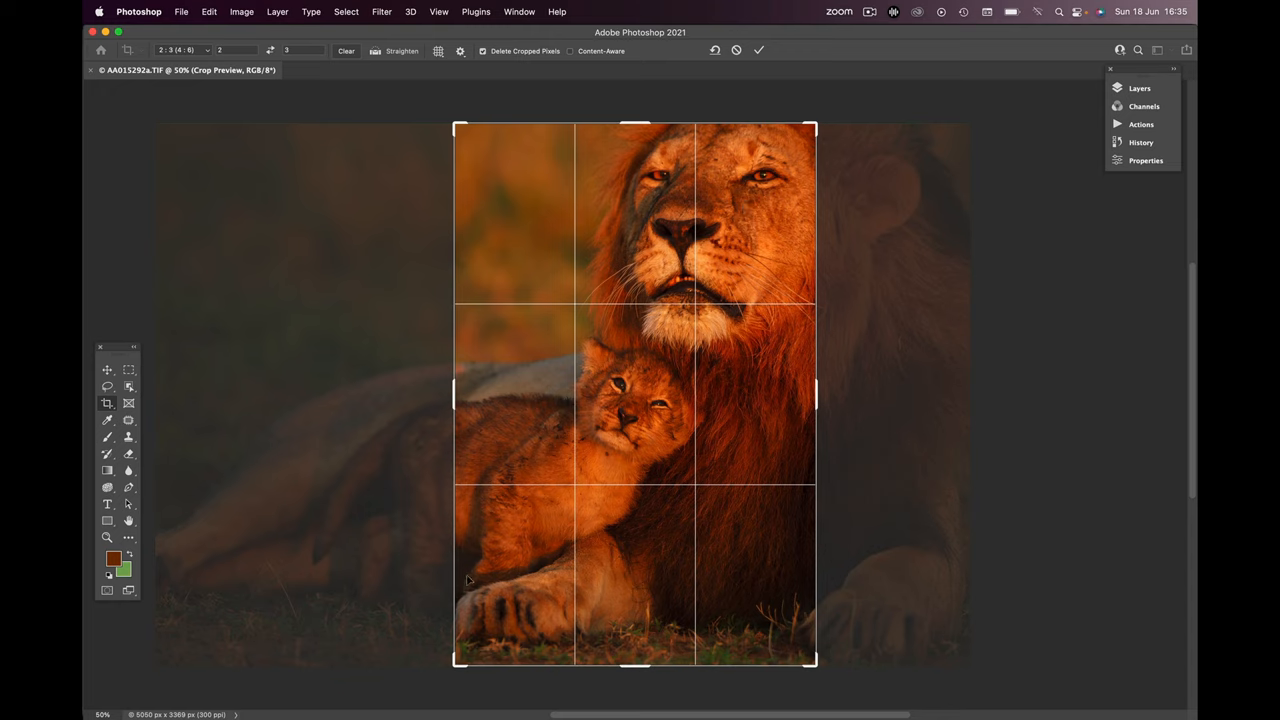
mouse_move(462, 610)
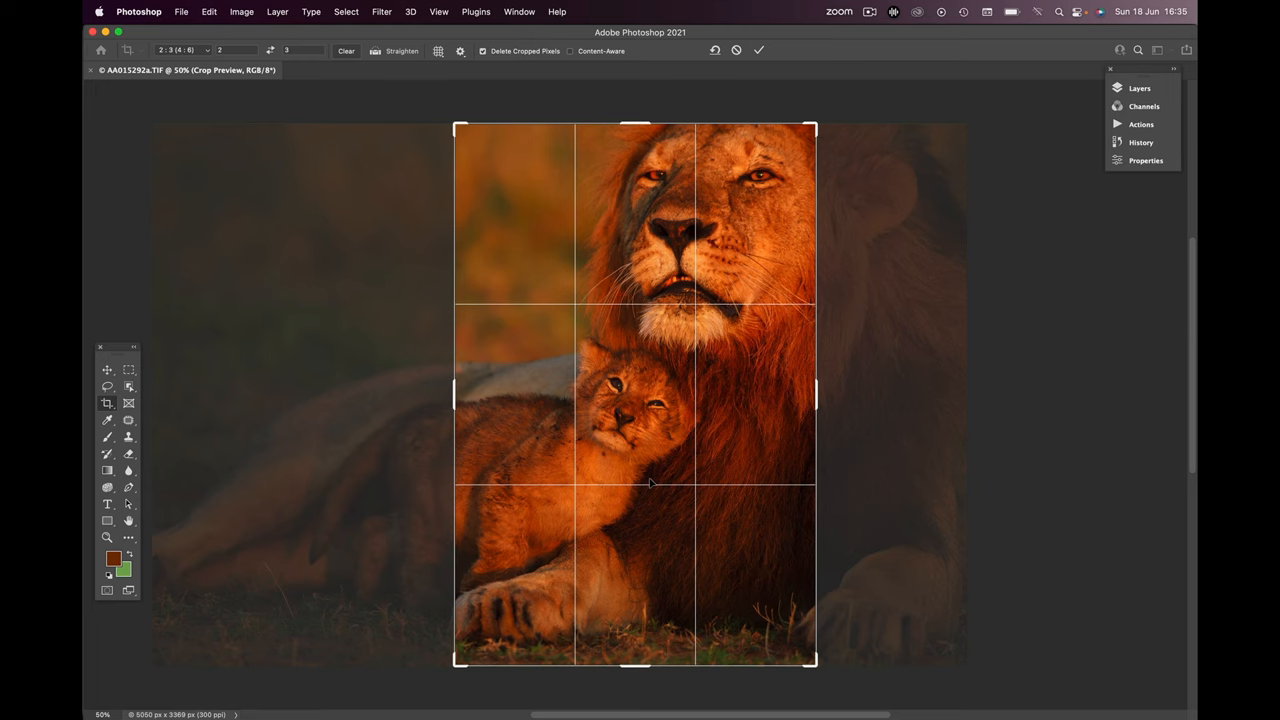
Commit the portrait crop, keeping the lion's face with the cub beneath it
left_click(760, 50)
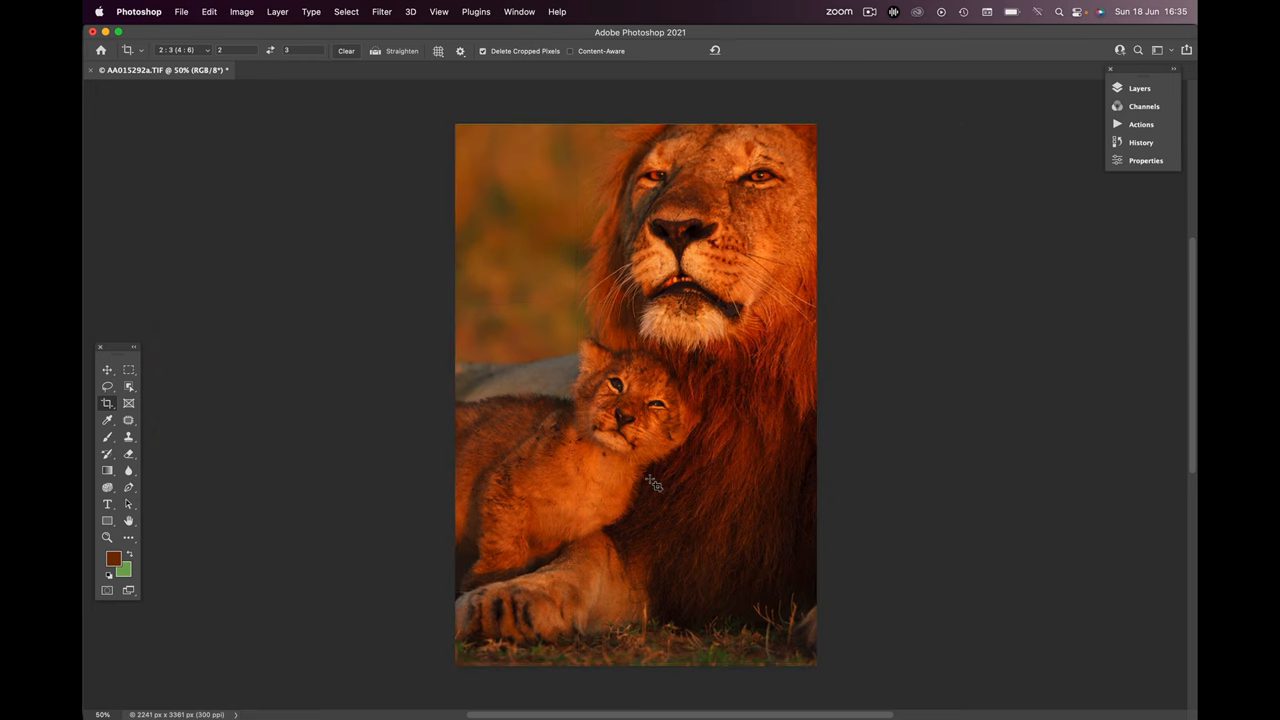
mouse_move(822, 568)
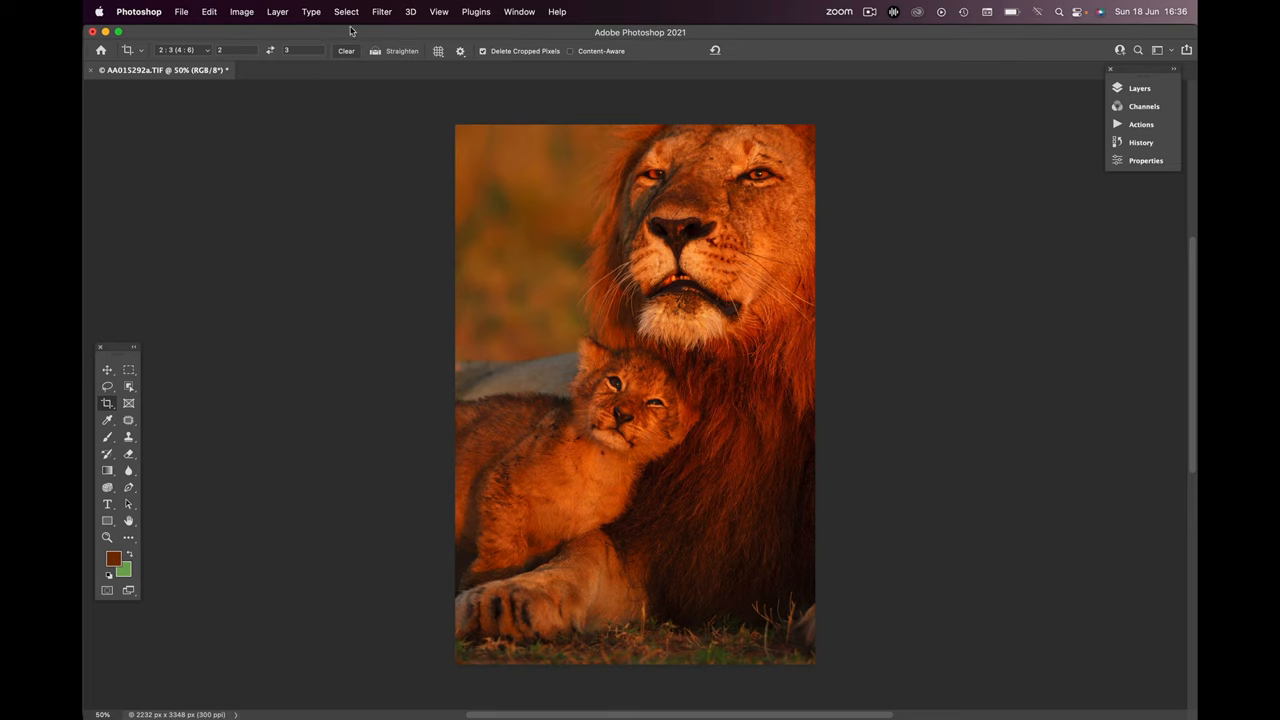
Undo the crop via Edit, then return to Photoshop with the second open-mouthed lion photo
left_click(208, 12)
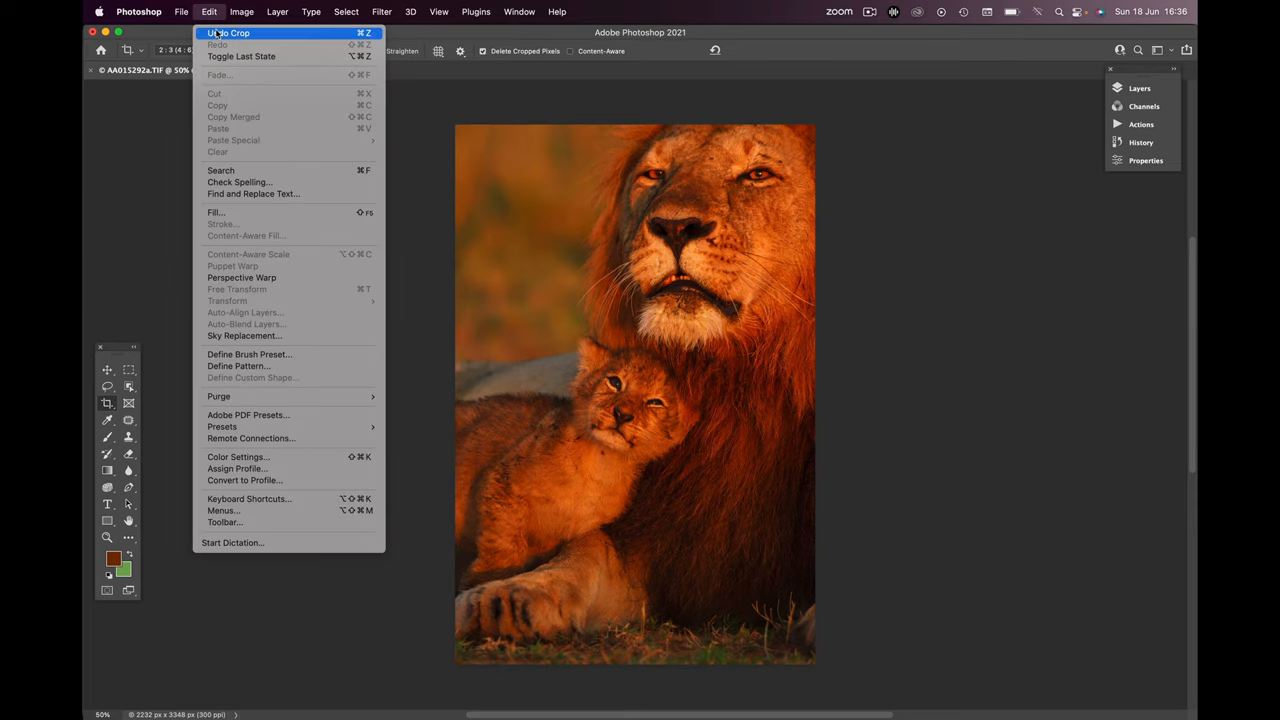
left_click(228, 32)
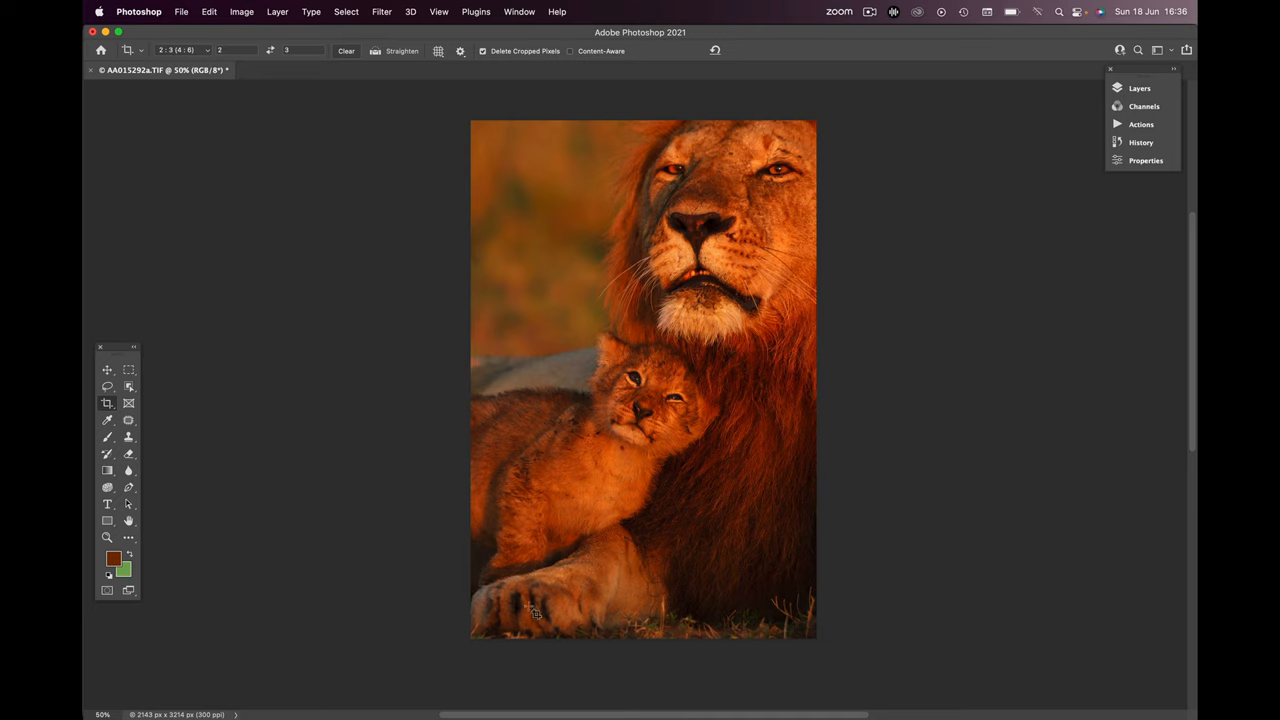
mouse_move(650, 414)
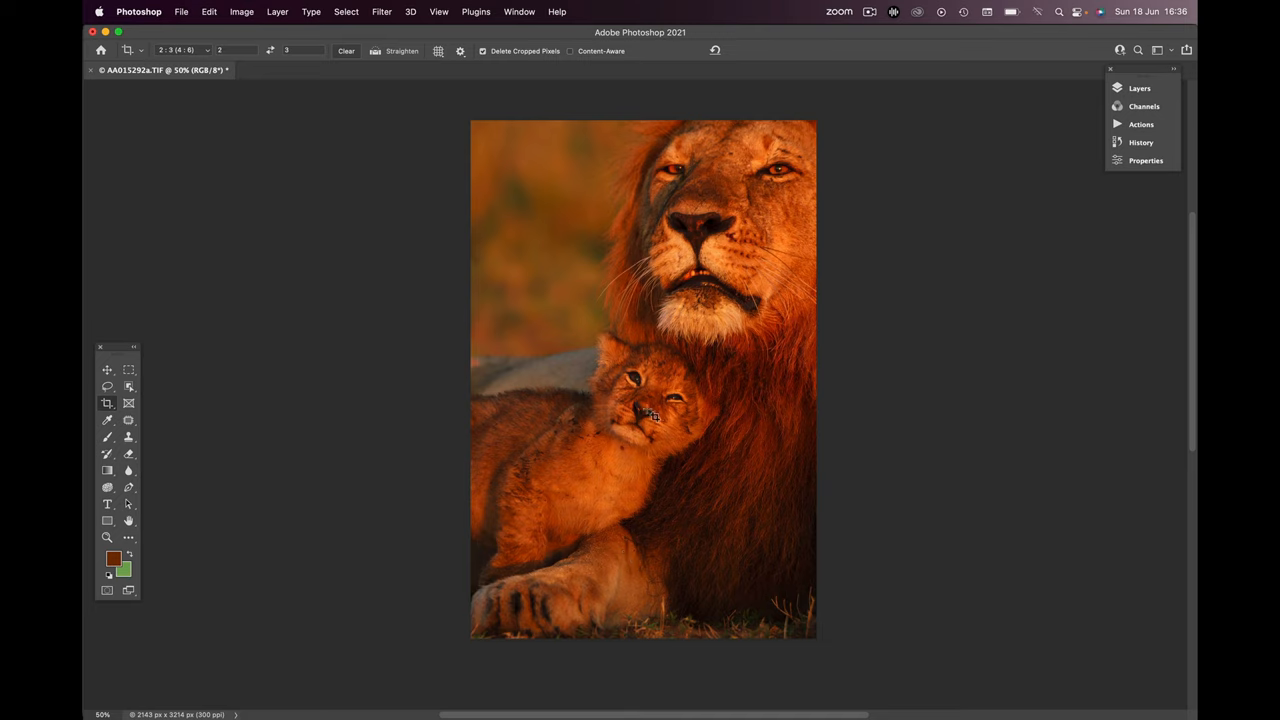
mouse_move(702, 190)
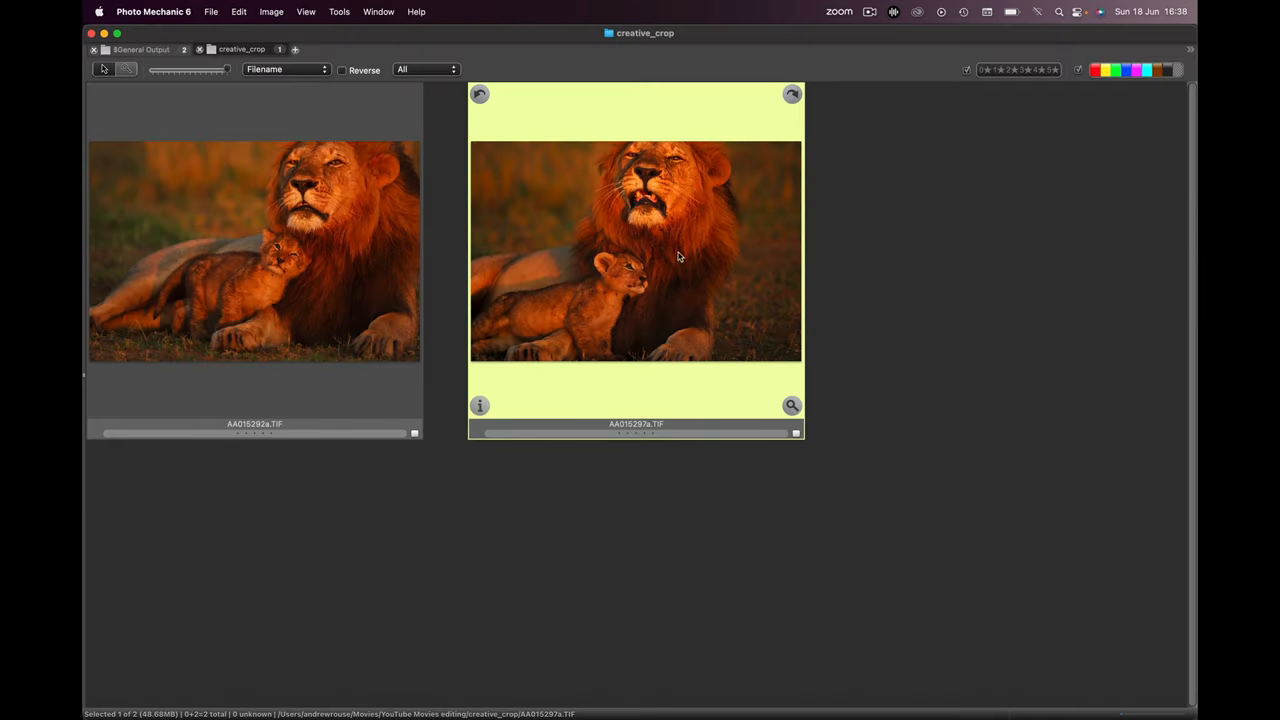
mouse_move(320, 700)
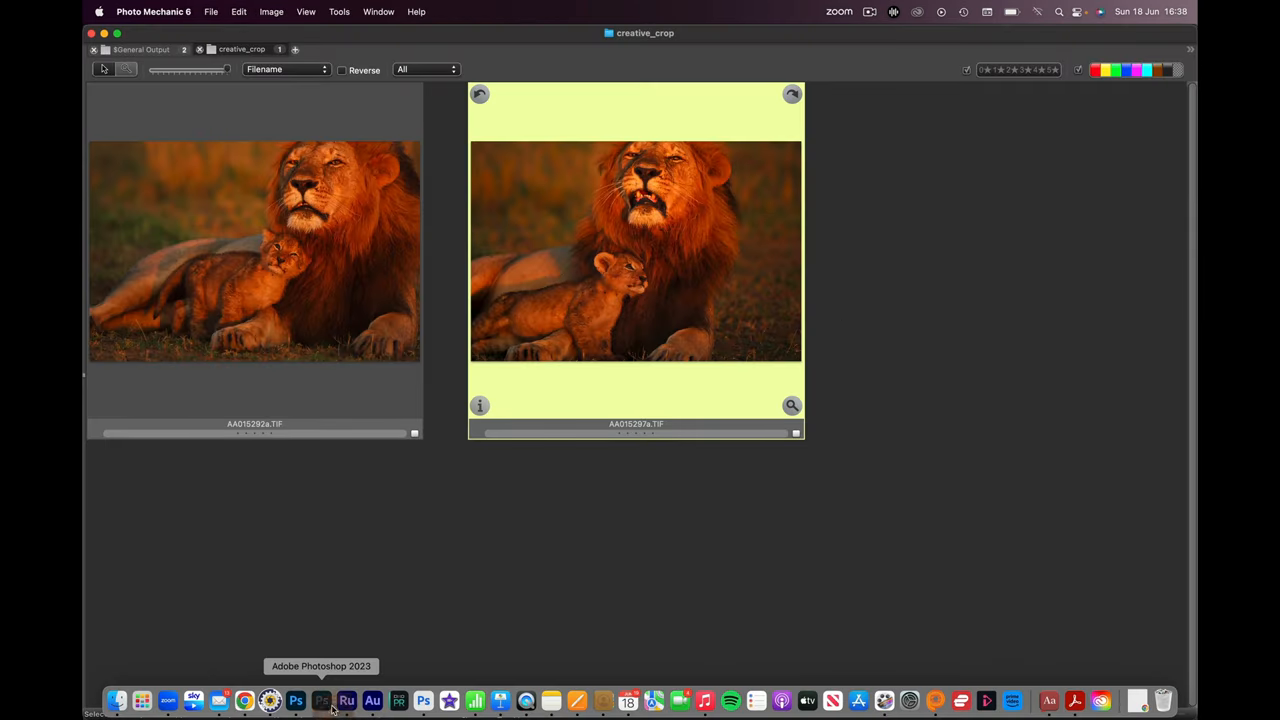
left_click(296, 700)
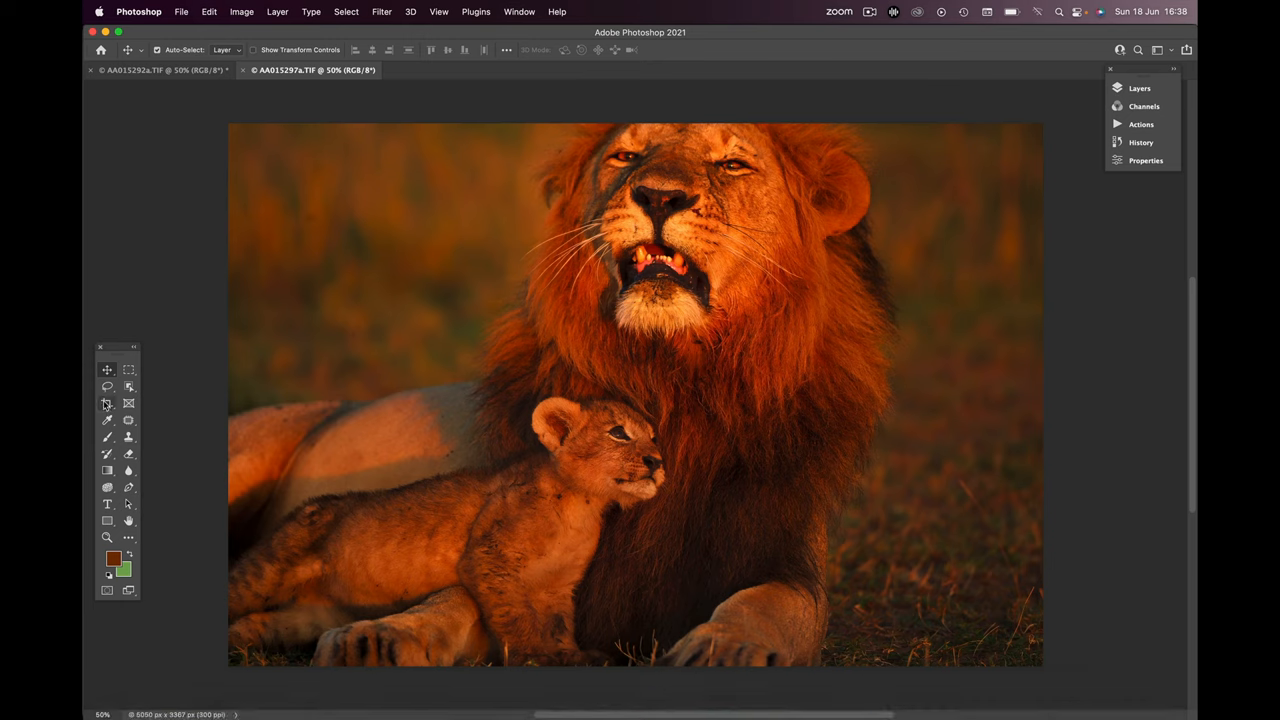
Start a portrait crop over the open-mouthed lion's face and the cub below
left_click(108, 404)
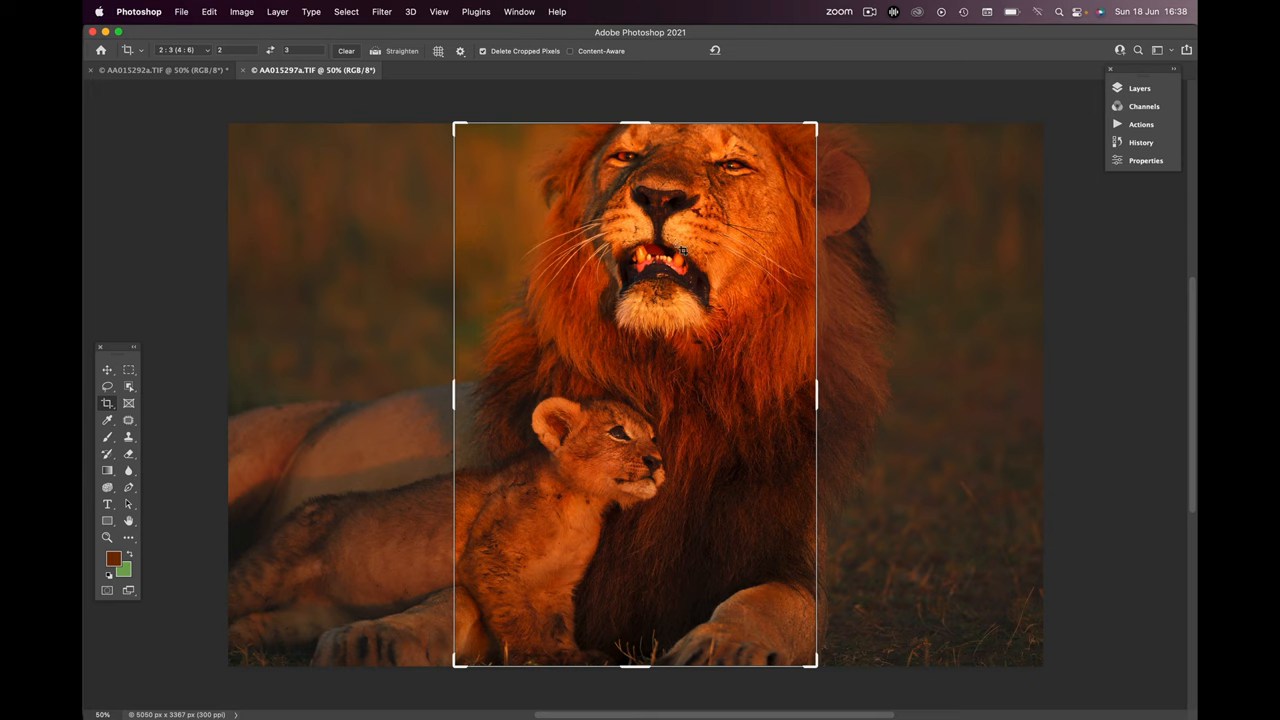
mouse_move(562, 470)
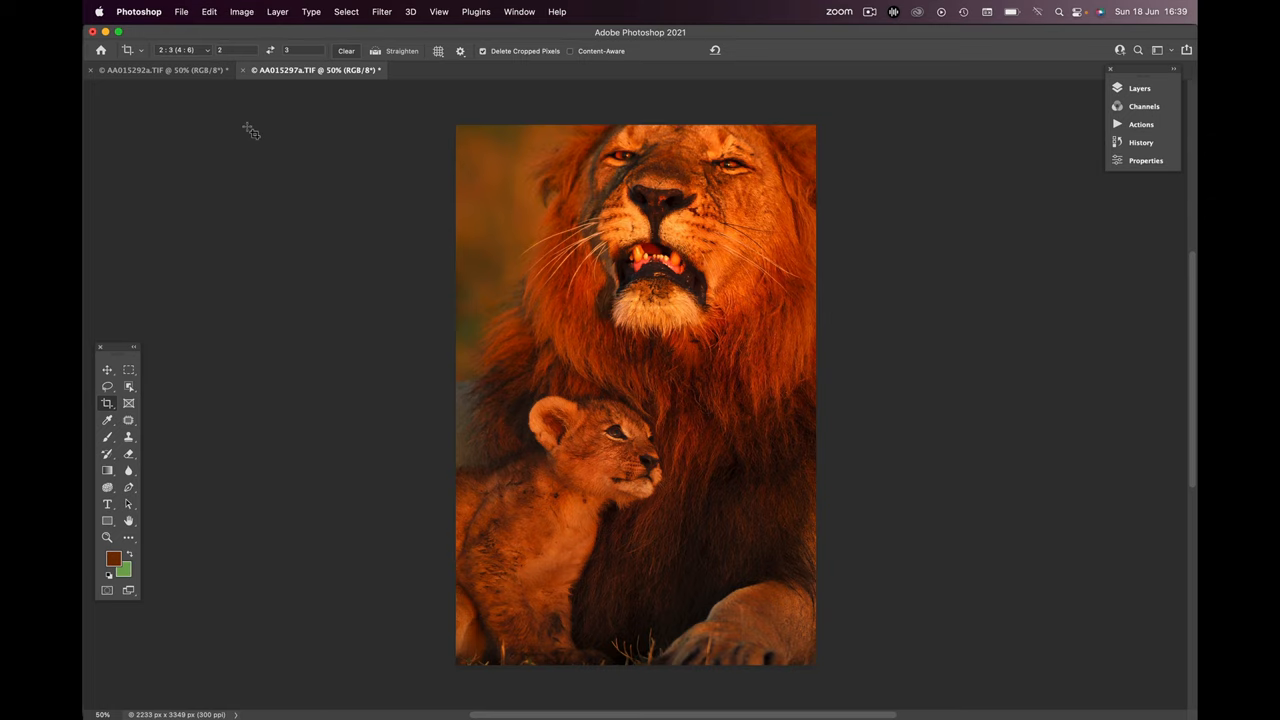
Undo the portrait crop via Edit so a square crop can replace it
left_click(208, 12)
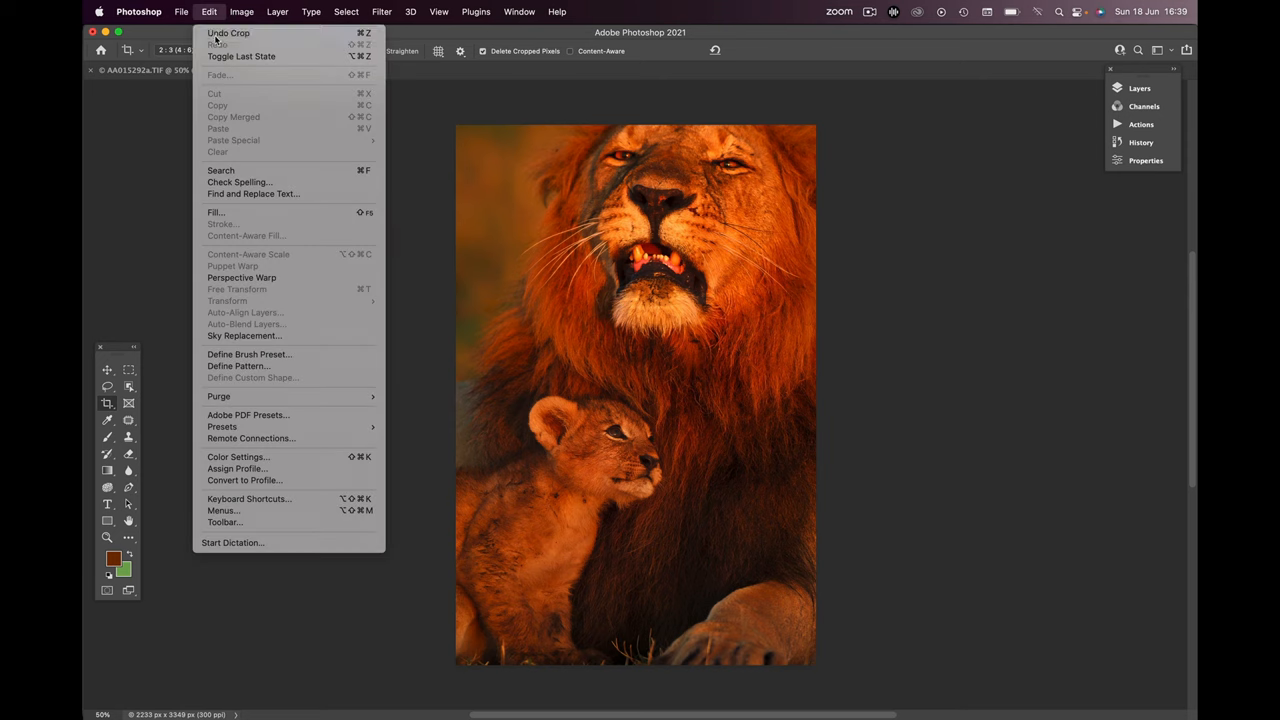
left_click(228, 32)
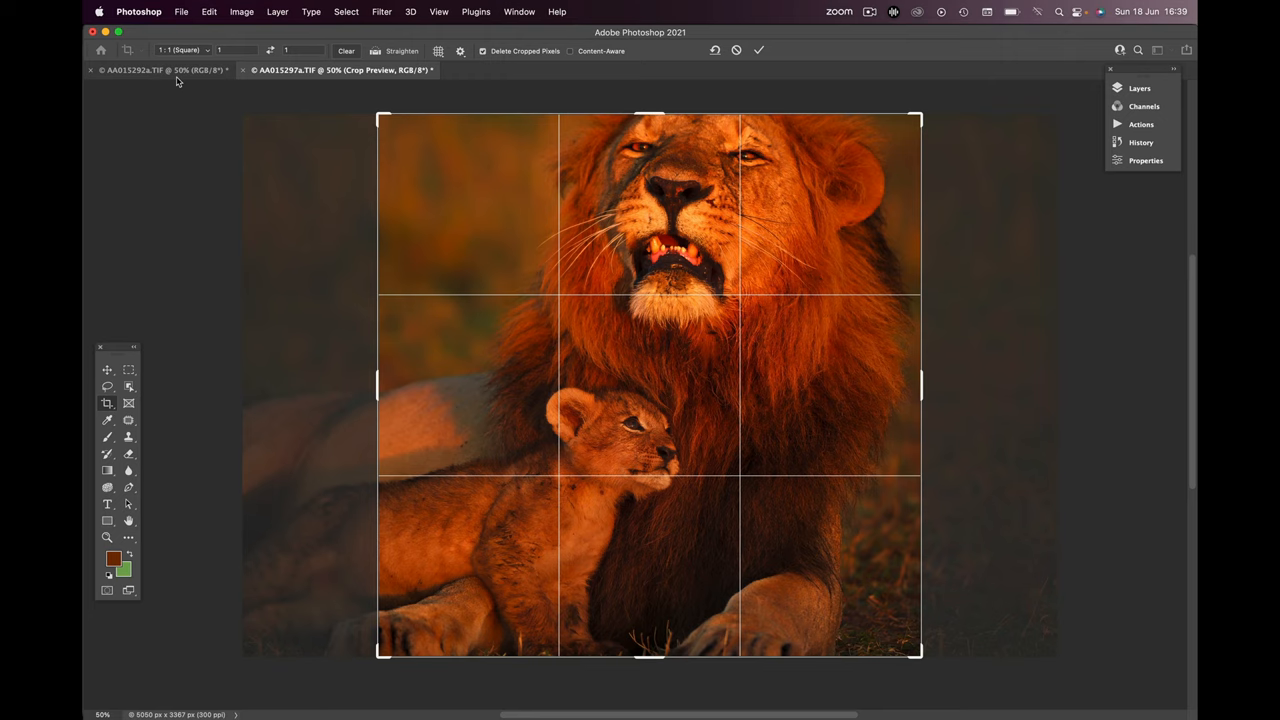
mouse_move(340, 50)
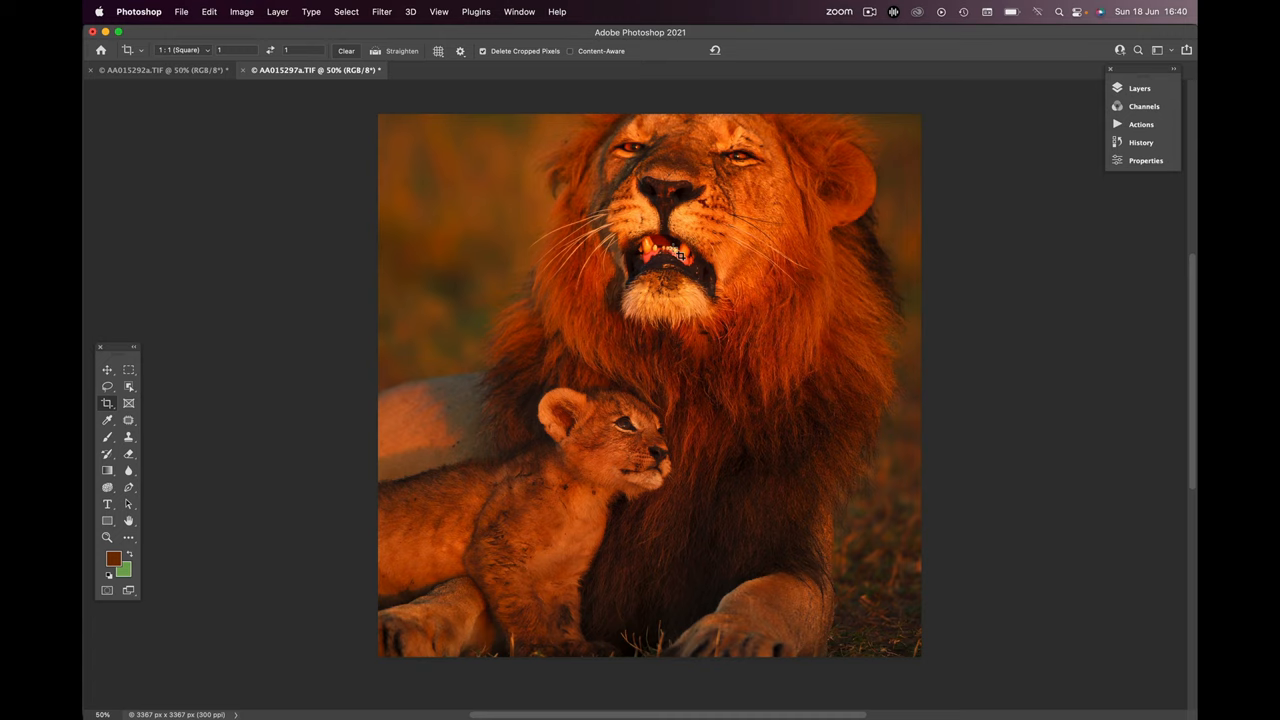
mouse_move(520, 244)
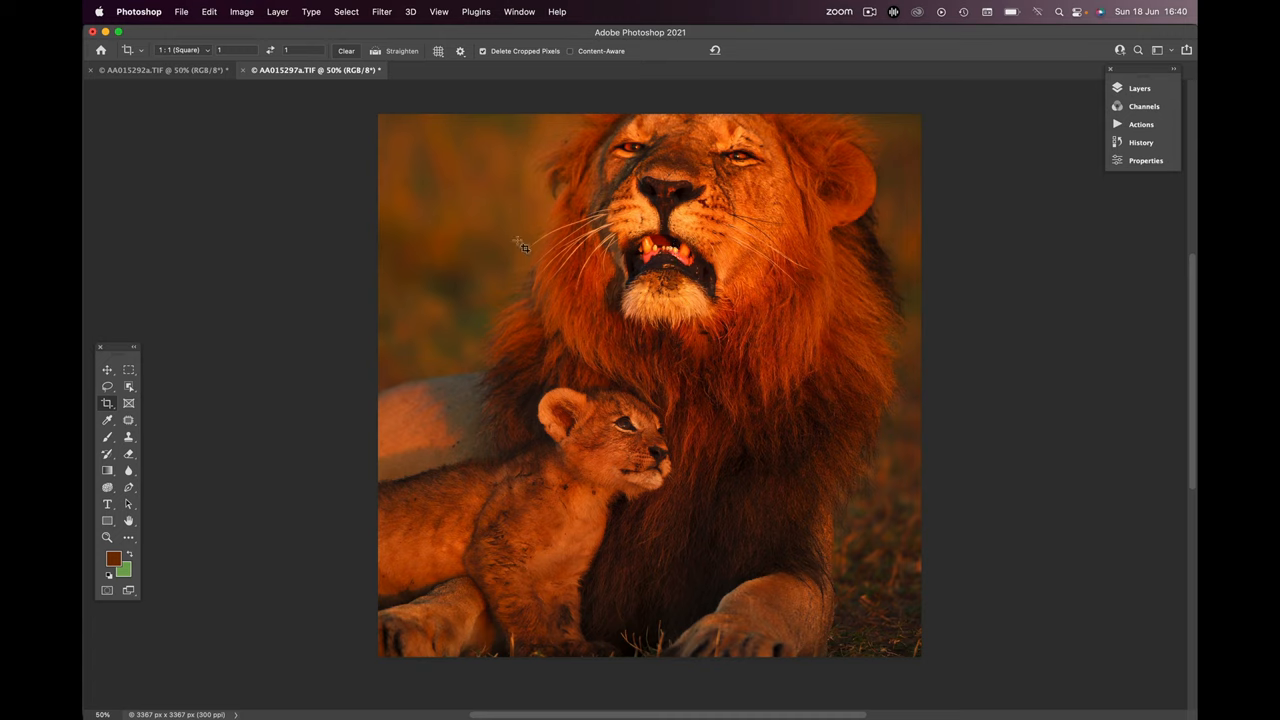
mouse_move(836, 390)
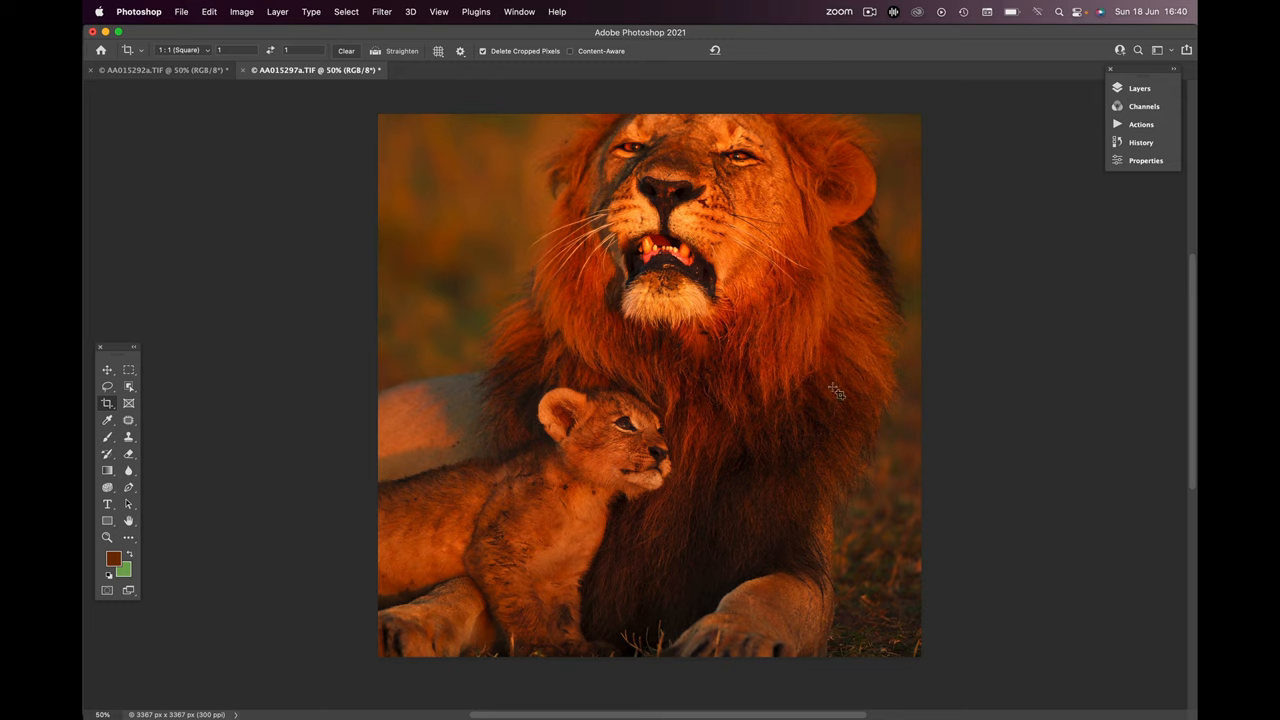
mouse_move(840, 400)
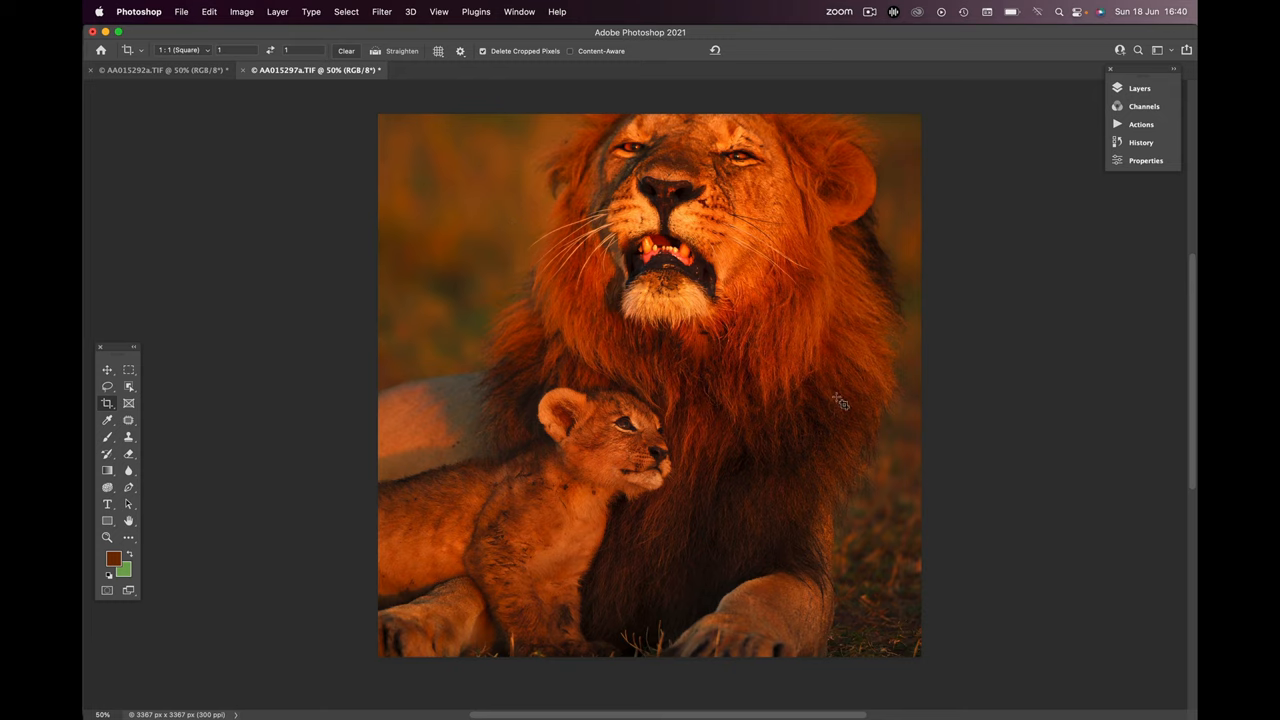